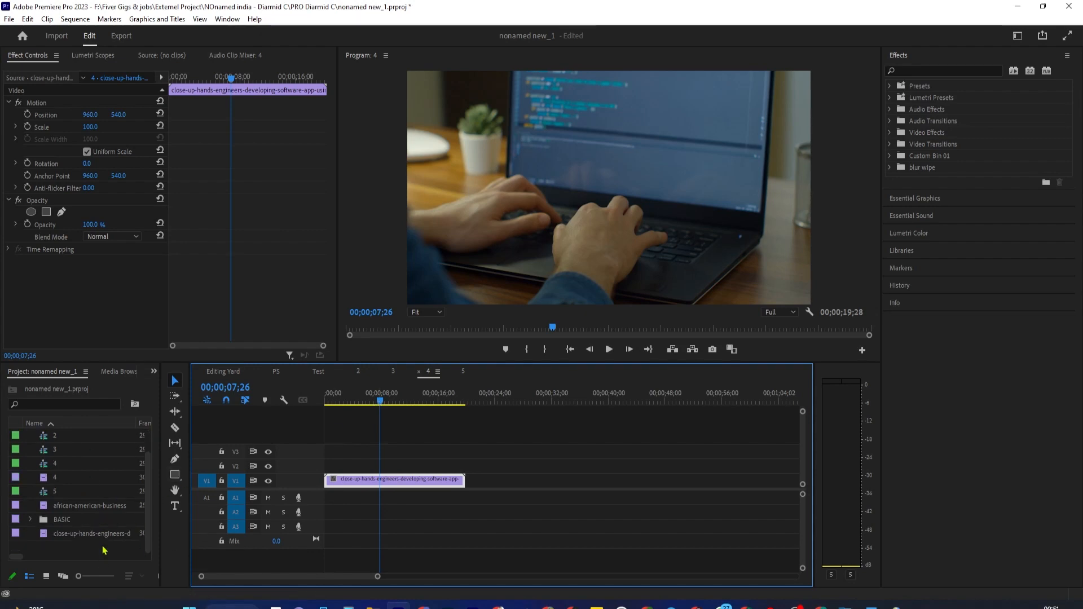
Drag the dust clip Untitled design_2.mp4 onto track V2 above the laptop-typing clip.
left_click(89, 534)
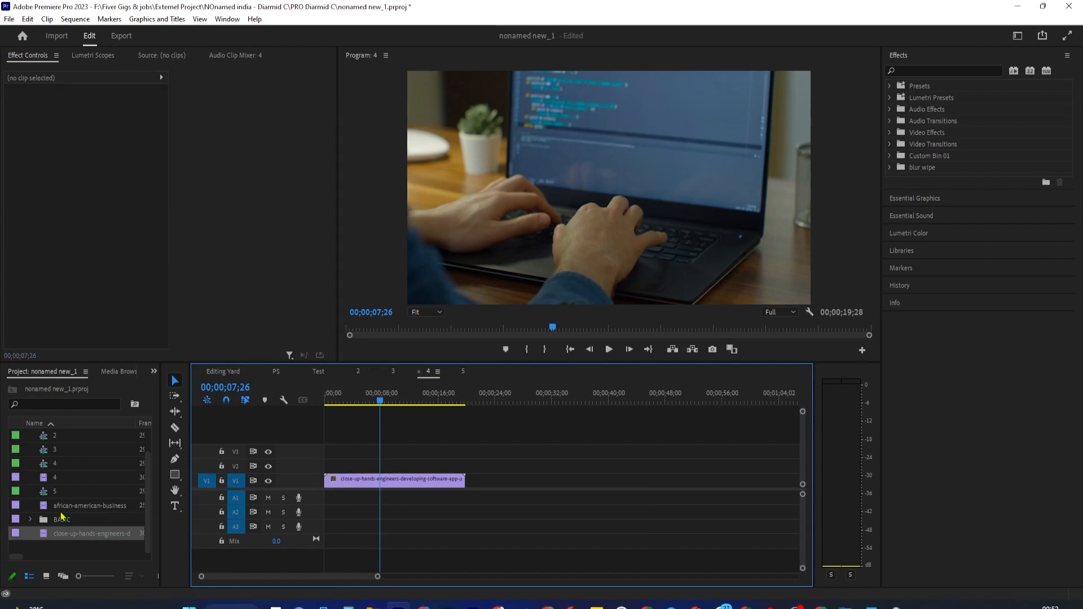
left_click_drag(89, 548, 400, 467)
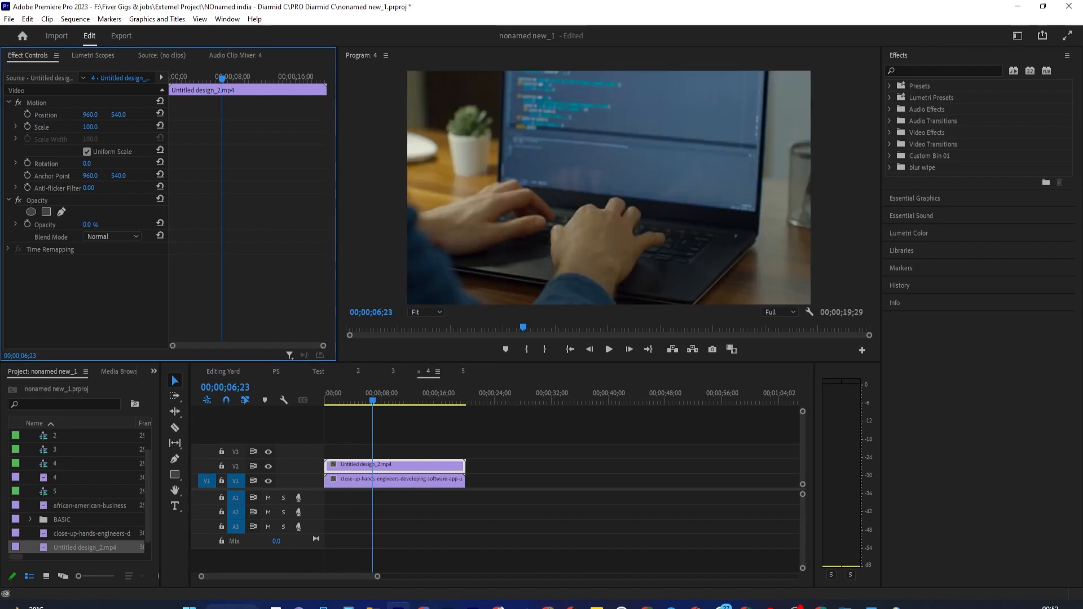
left_click(110, 236)
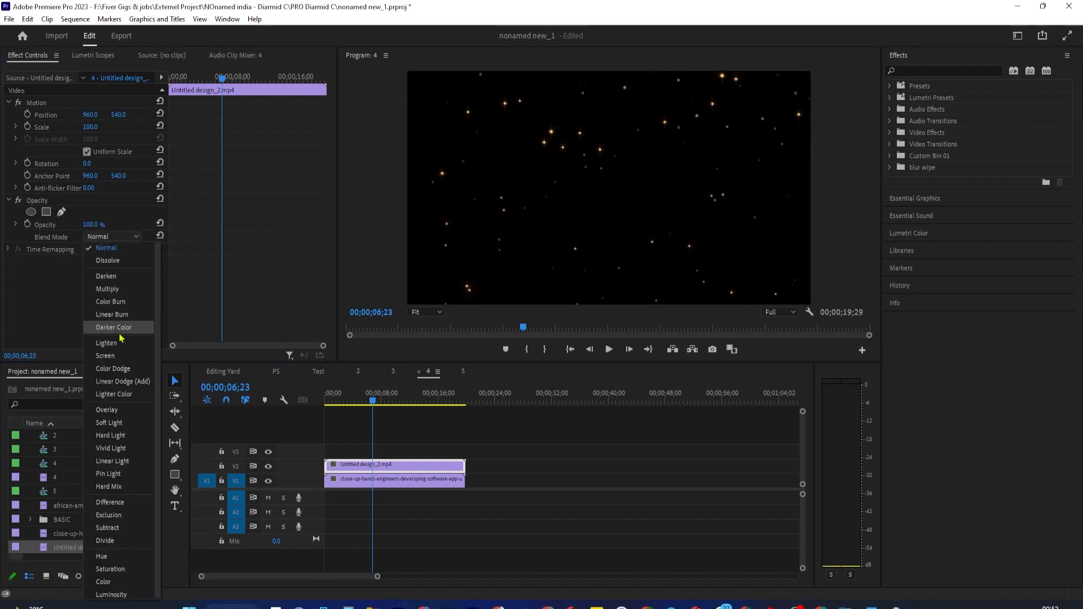
mouse_move(114, 541)
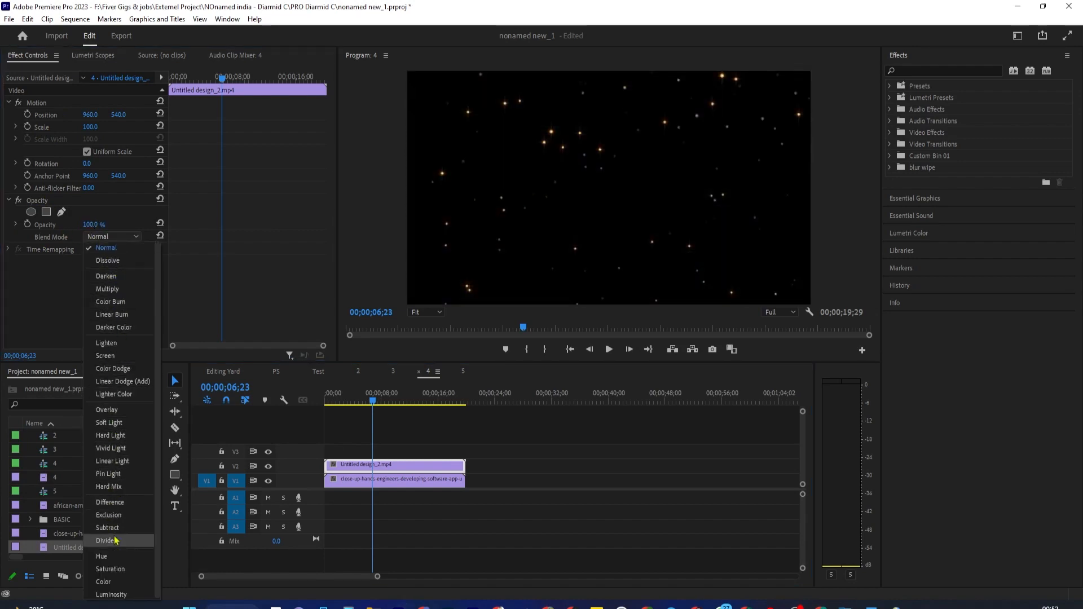
left_click(105, 247)
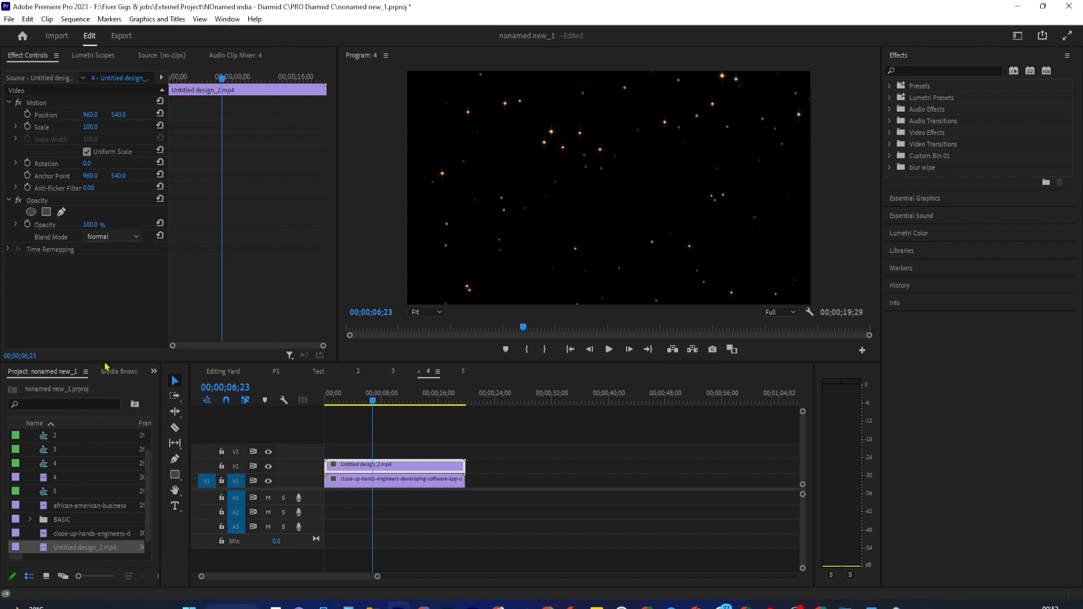